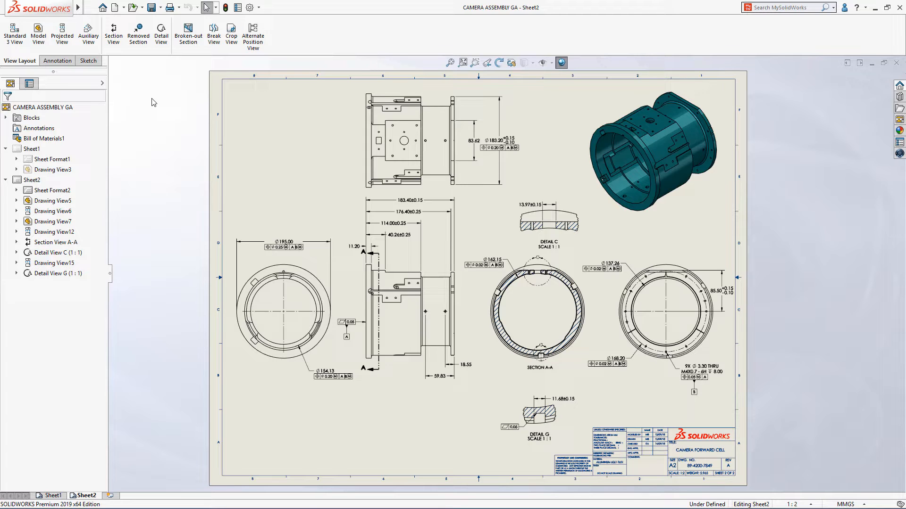
{"action": "mouse_move", "coordinate": [137, 34]}
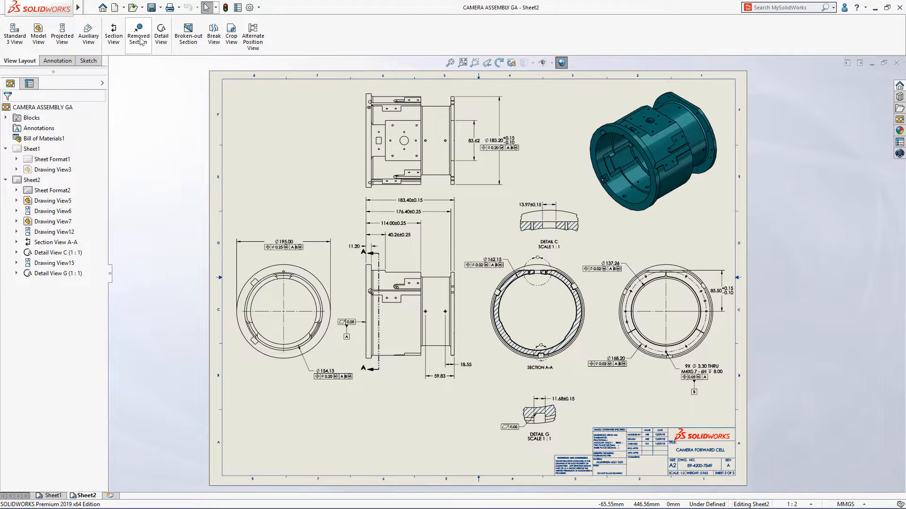
Create a removed section of the side view cut between two opposed model edges.
{"action": "left_click", "coordinate": [137, 34]}
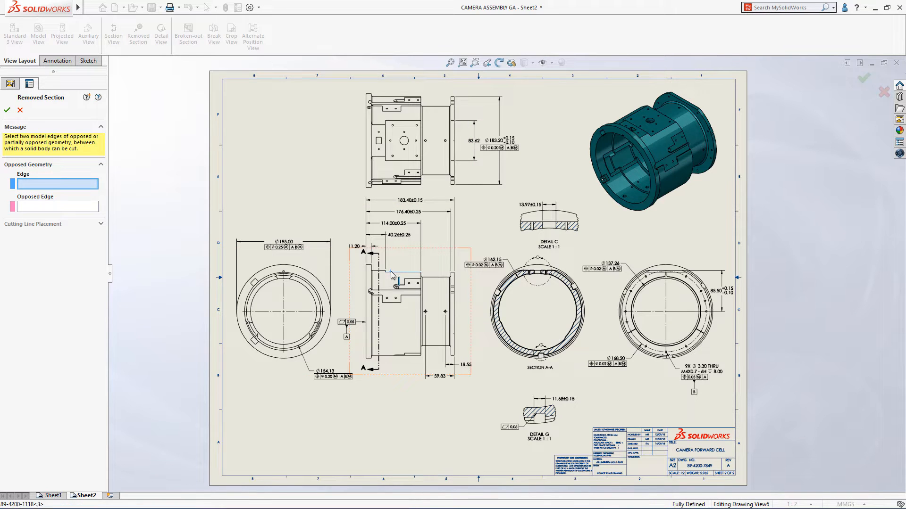
{"action": "left_click", "coordinate": [392, 275]}
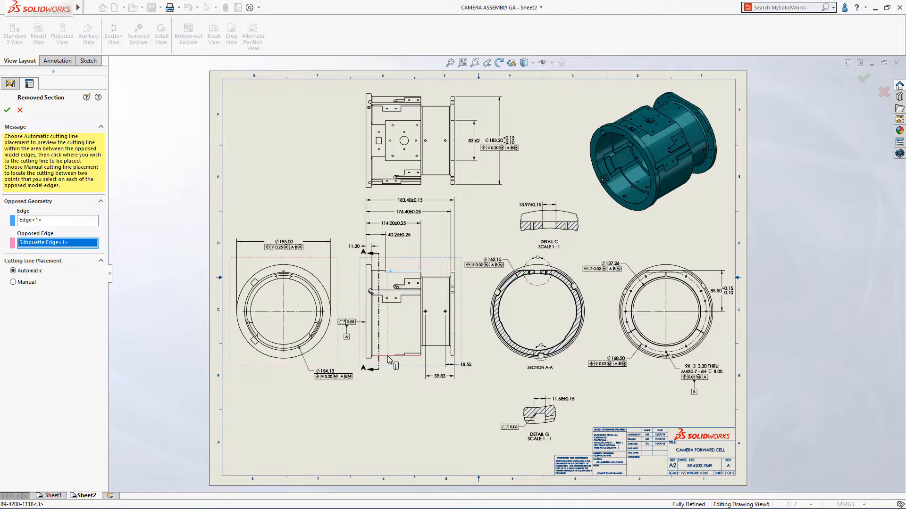
{"action": "left_click", "coordinate": [395, 366]}
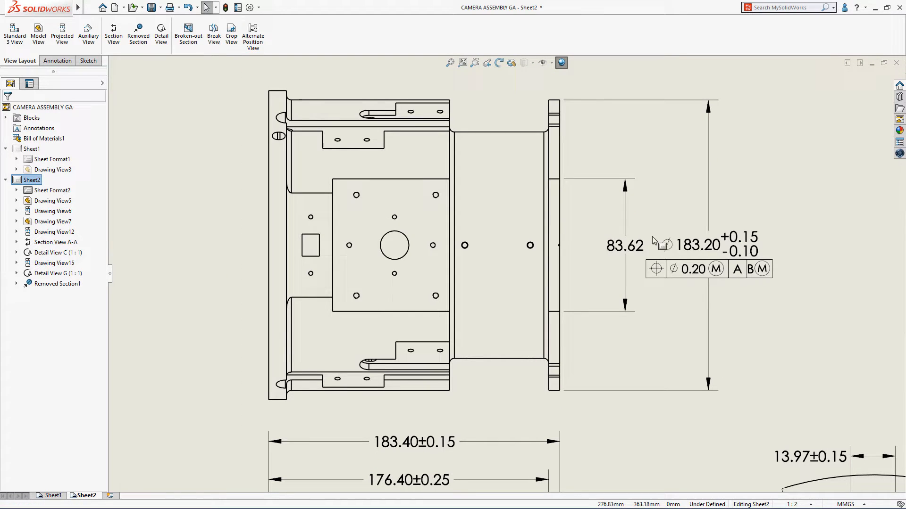
Give the Ø183.20 dimension specified-limit modifiers: GN on the upper limit, LP on the lower.
{"action": "left_click", "coordinate": [698, 246]}
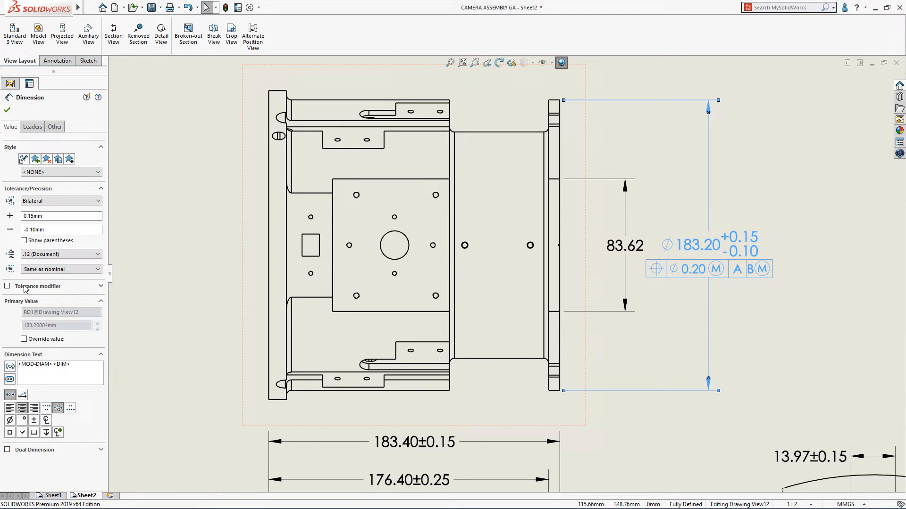
{"action": "left_click", "coordinate": [7, 286]}
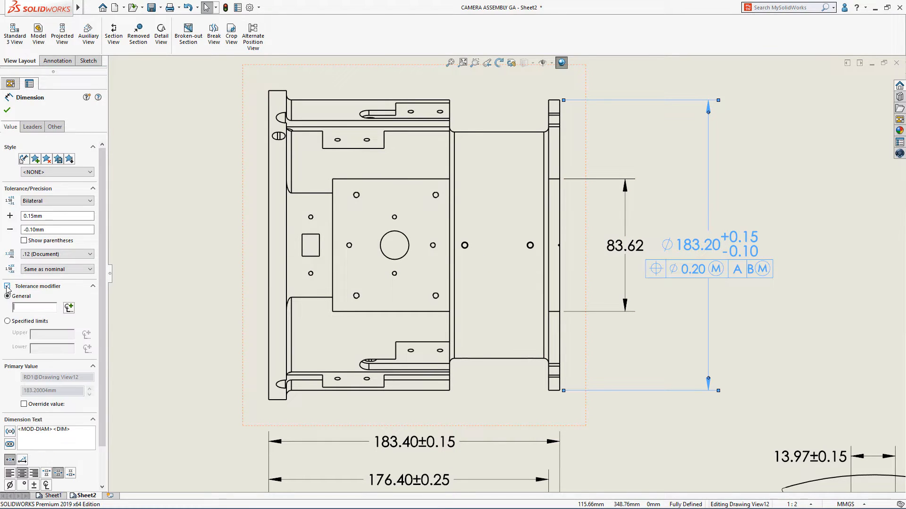
{"action": "left_click", "coordinate": [9, 287]}
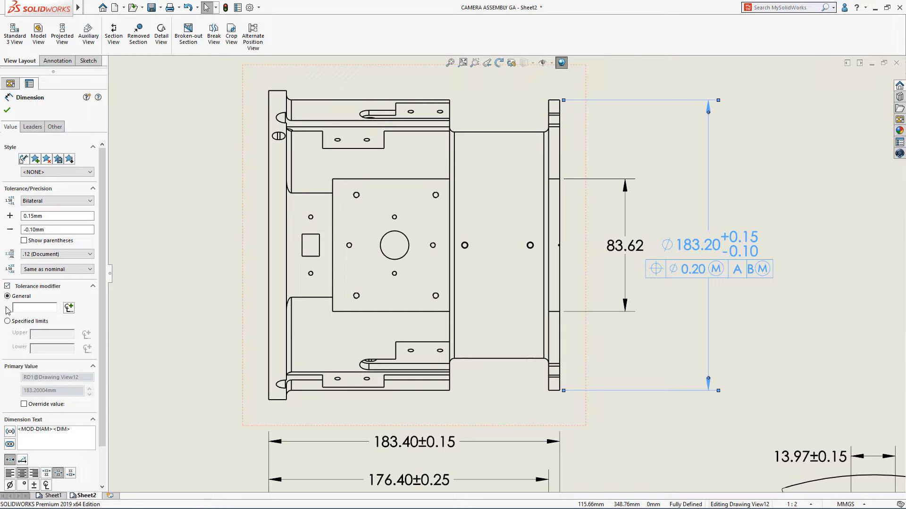
{"action": "left_click", "coordinate": [7, 321]}
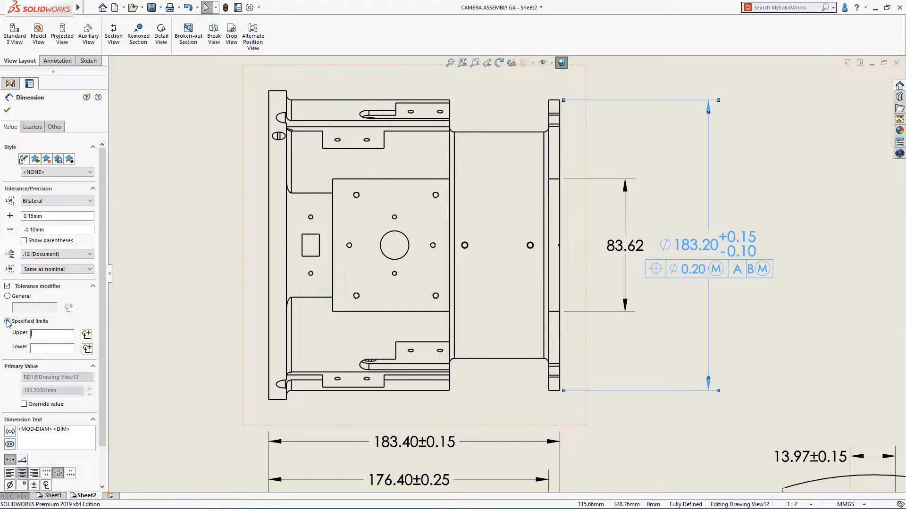
{"action": "left_click", "coordinate": [86, 335]}
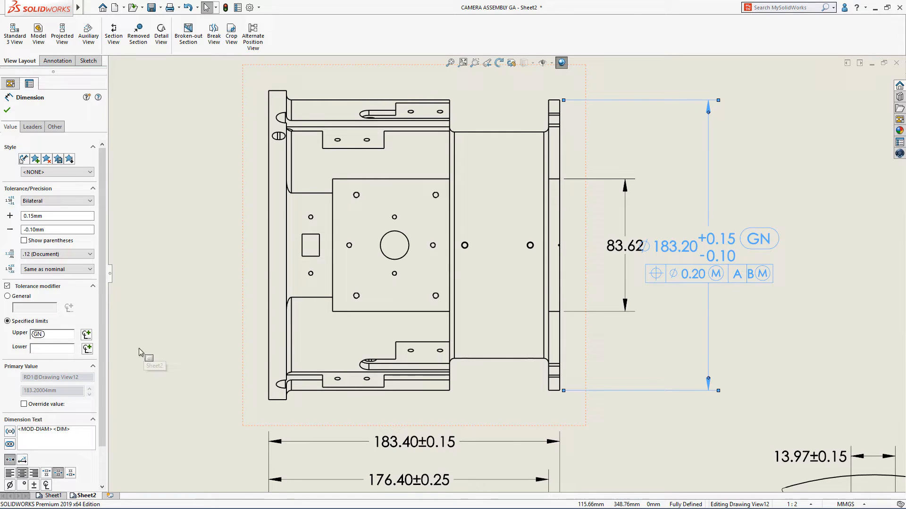
{"action": "left_click", "coordinate": [86, 349]}
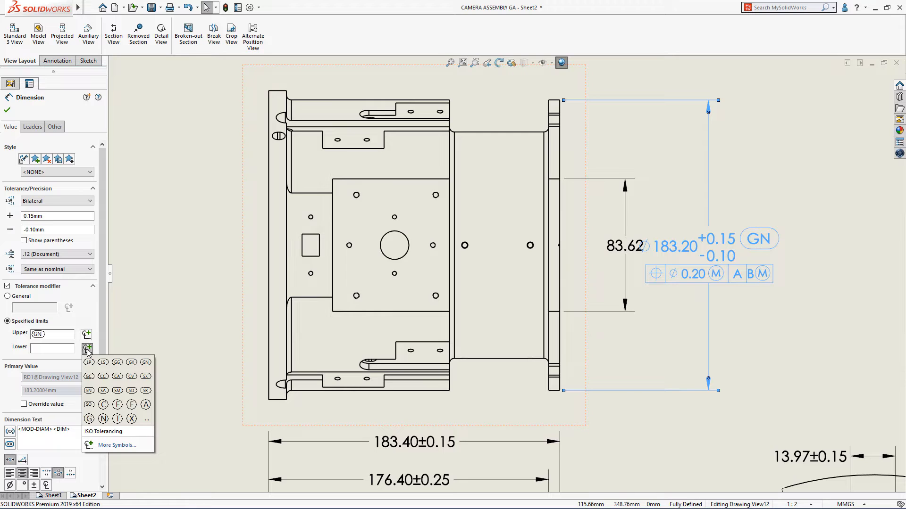
{"action": "left_click", "coordinate": [89, 363]}
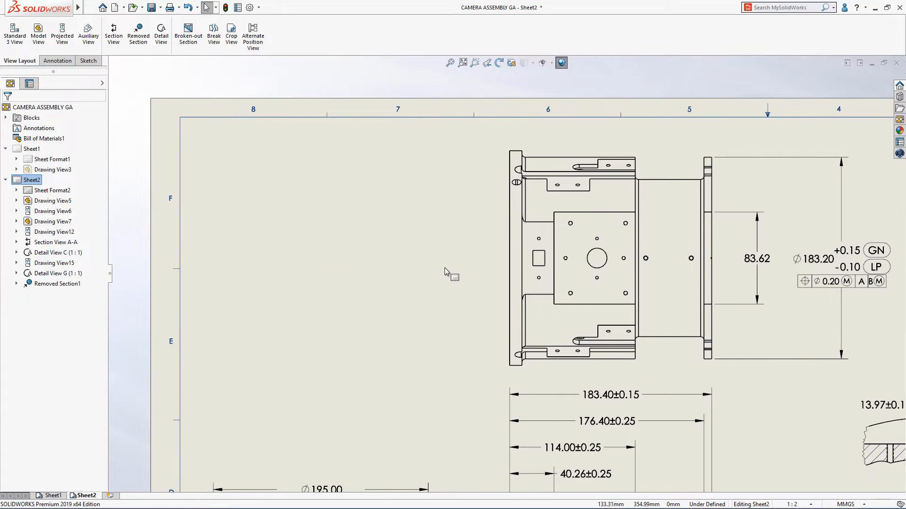
Start a hole table from the sheet shortcut menu and pick the mounting plate face.
{"action": "right_click", "coordinate": [446, 271]}
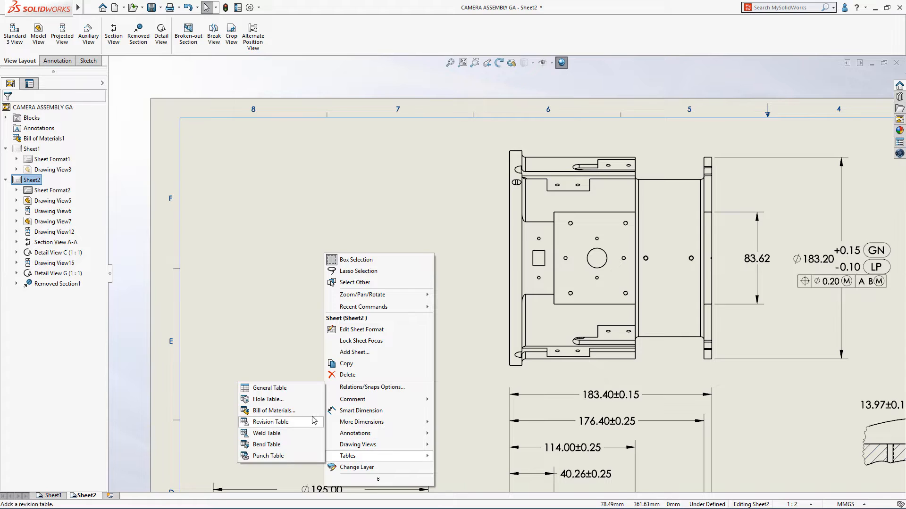
{"action": "left_click", "coordinate": [267, 399]}
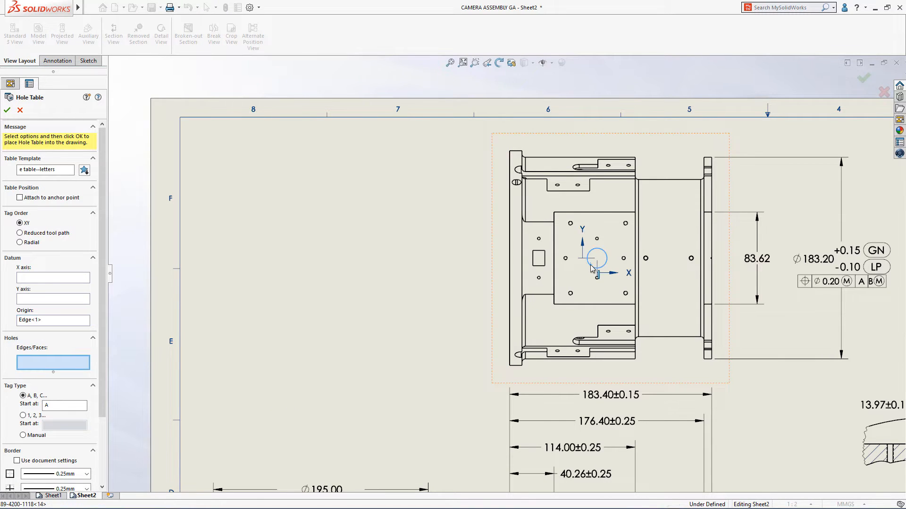
{"action": "left_click", "coordinate": [596, 259]}
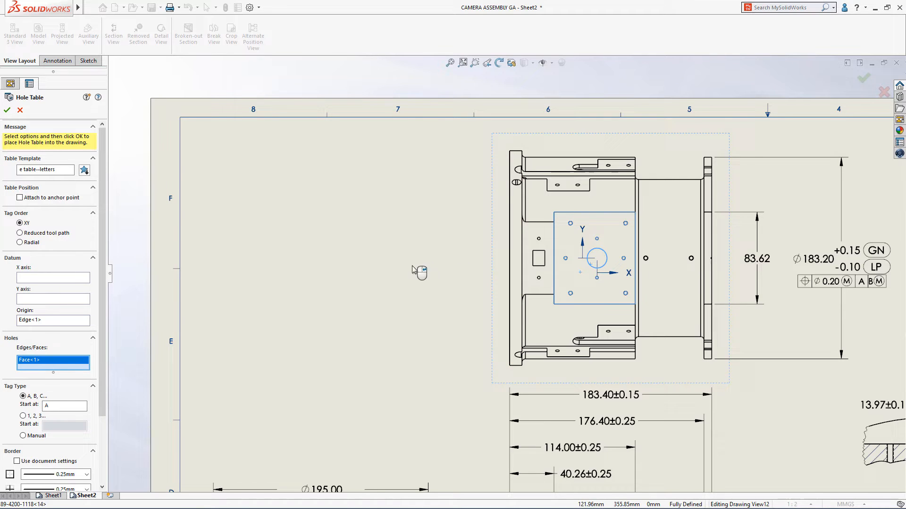
{"action": "mouse_move", "coordinate": [387, 280]}
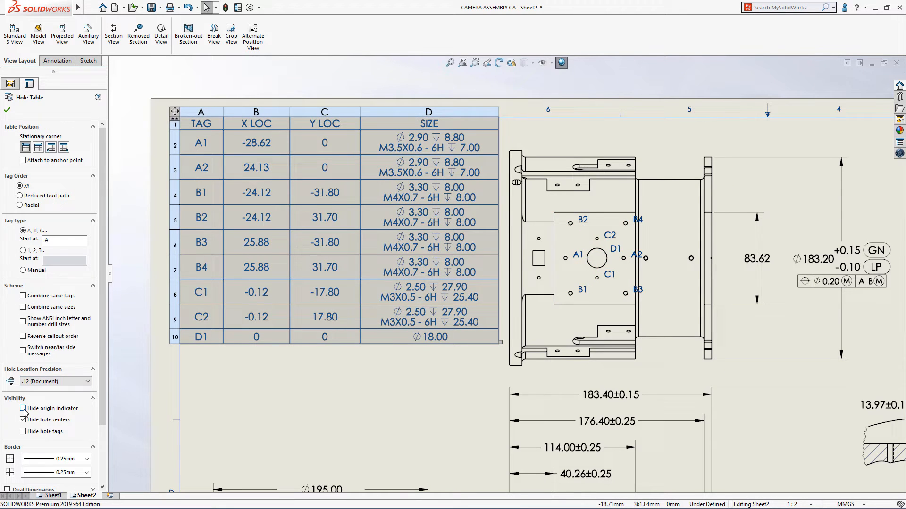
Hide the origin indicator, order tags radially, enter manual A tags, and combine same-size holes.
{"action": "left_click", "coordinate": [22, 409]}
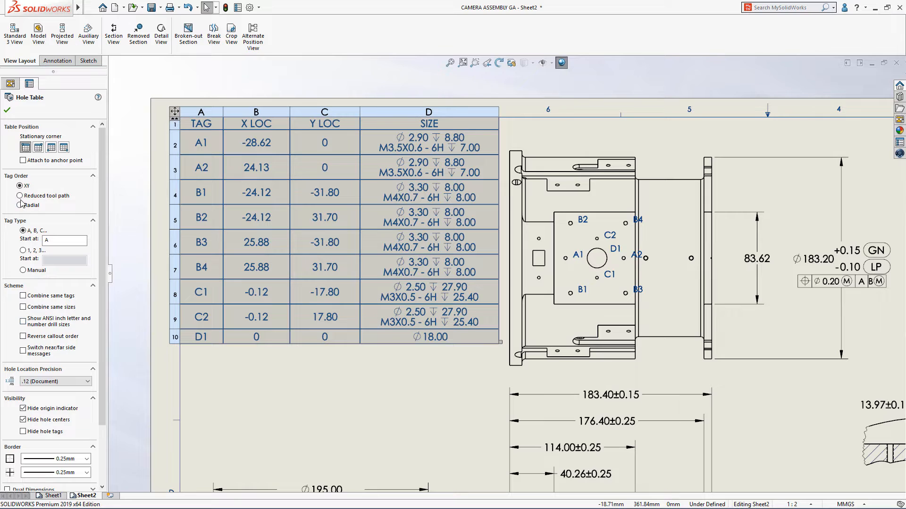
{"action": "left_click", "coordinate": [20, 196]}
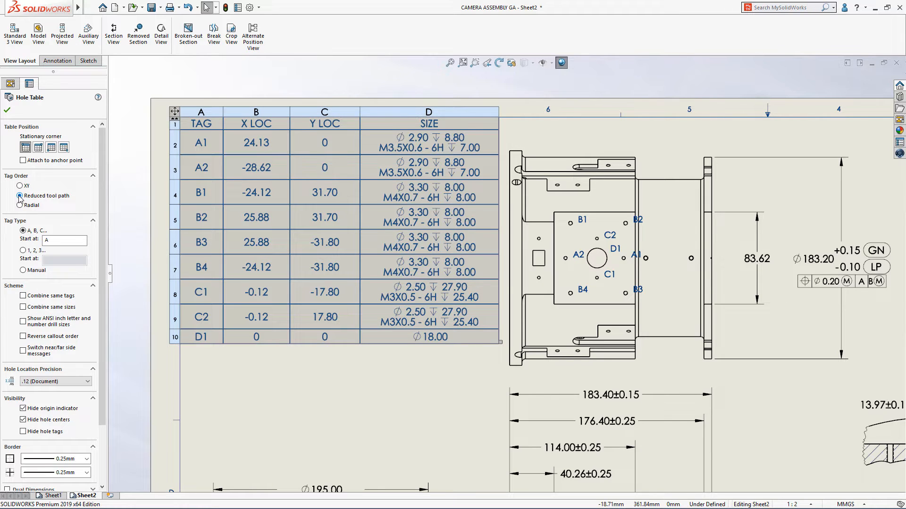
{"action": "left_click", "coordinate": [20, 206]}
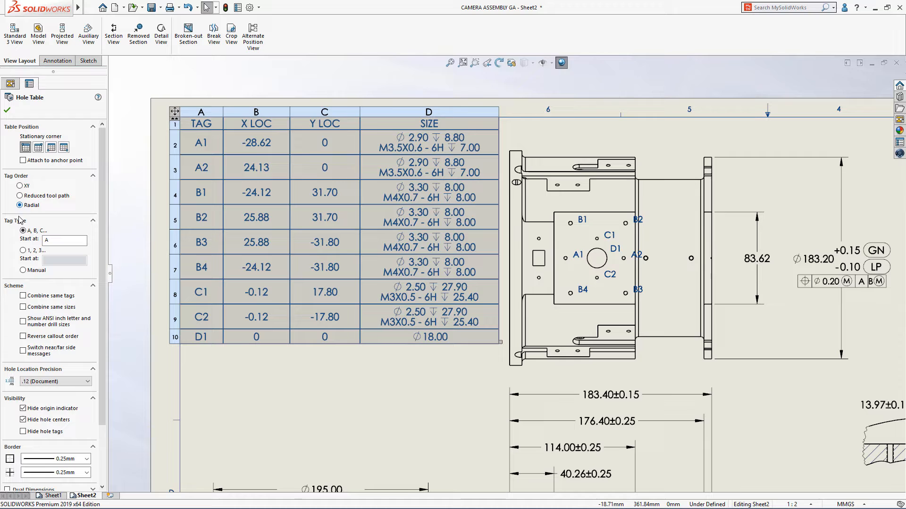
{"action": "left_click", "coordinate": [24, 270]}
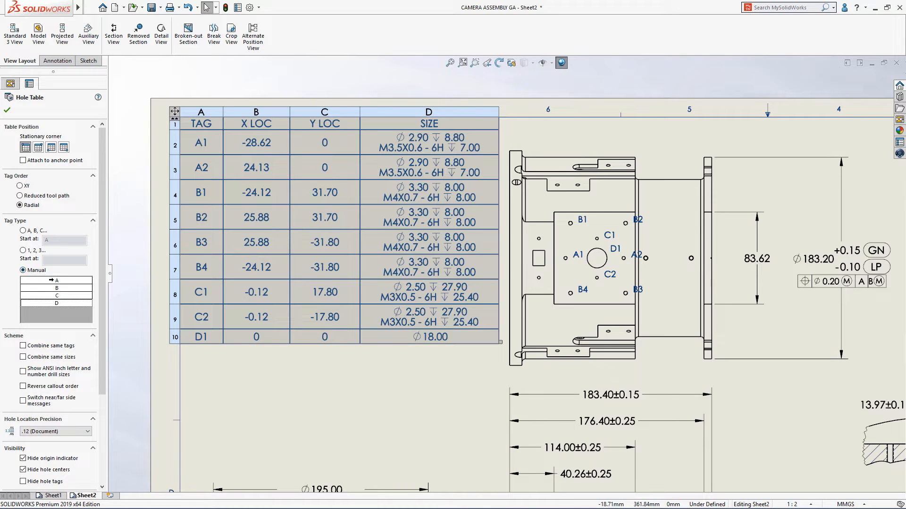
{"action": "type", "text": "A"}
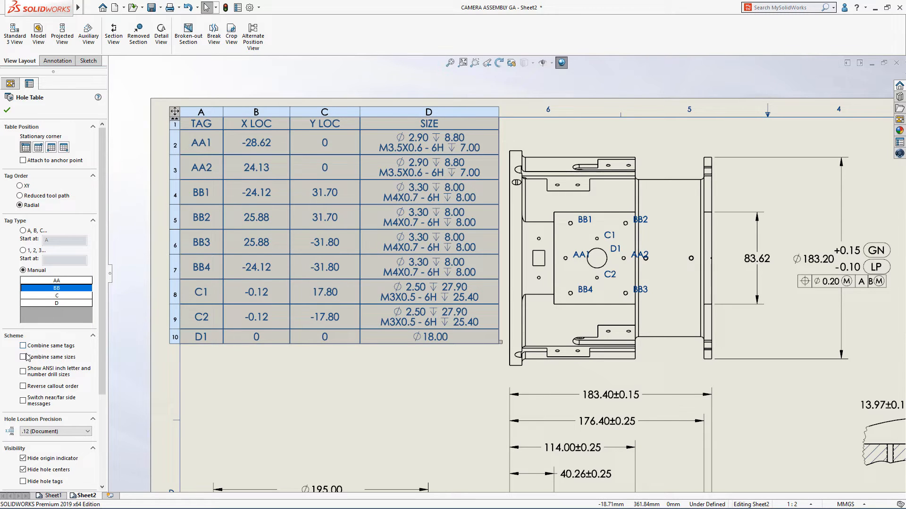
{"action": "left_click", "coordinate": [23, 356]}
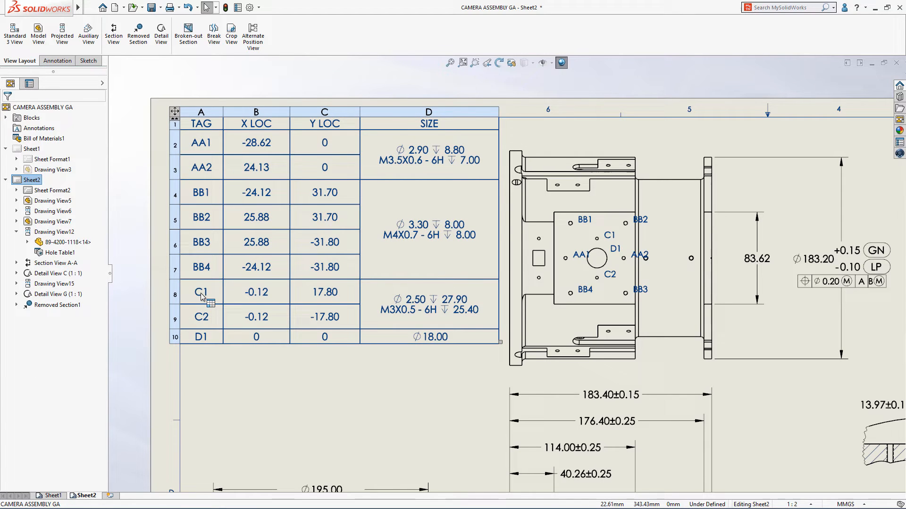
Assign the AC prefix to the C1 hole tags and fit the sheet in view.
{"action": "right_click", "coordinate": [201, 292]}
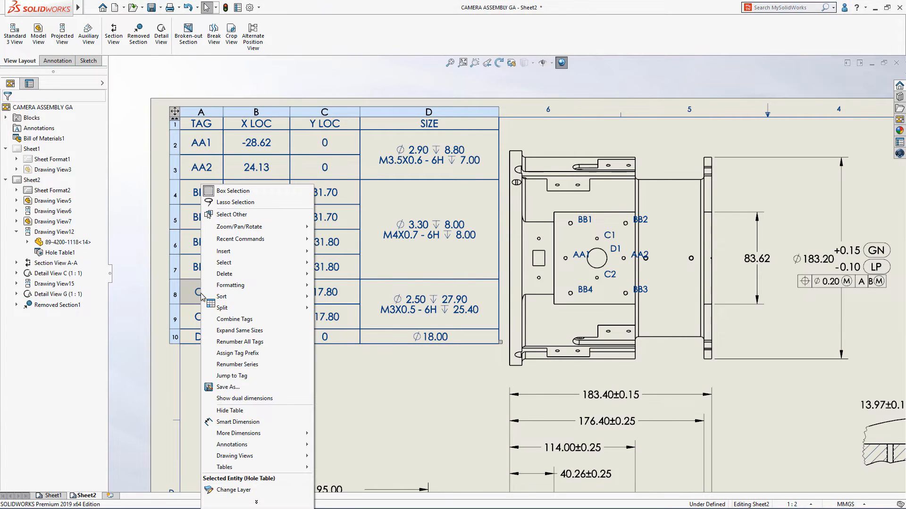
{"action": "left_click", "coordinate": [238, 353]}
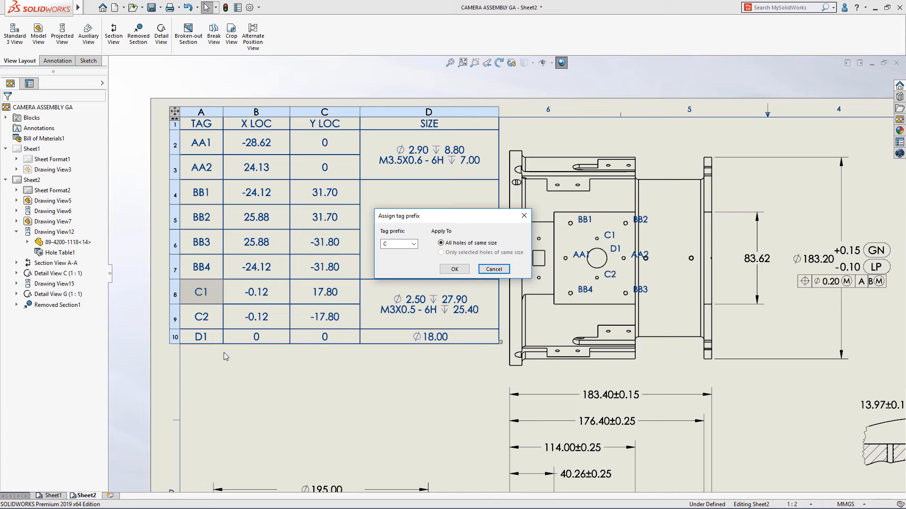
{"action": "left_click", "coordinate": [413, 243]}
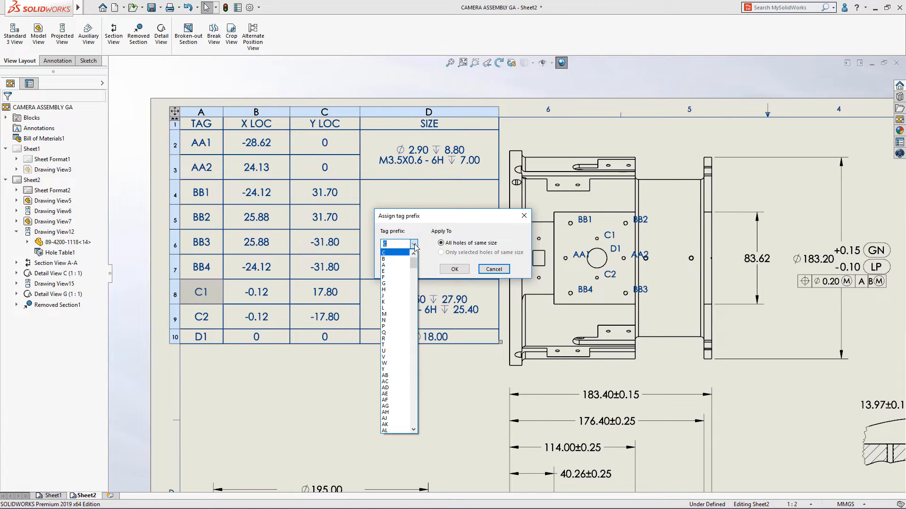
{"action": "left_click", "coordinate": [385, 382]}
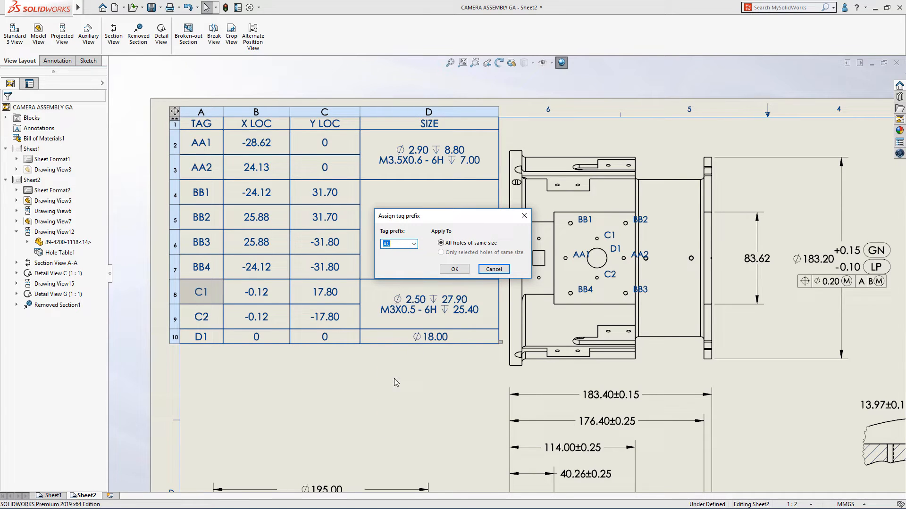
{"action": "left_click", "coordinate": [453, 269]}
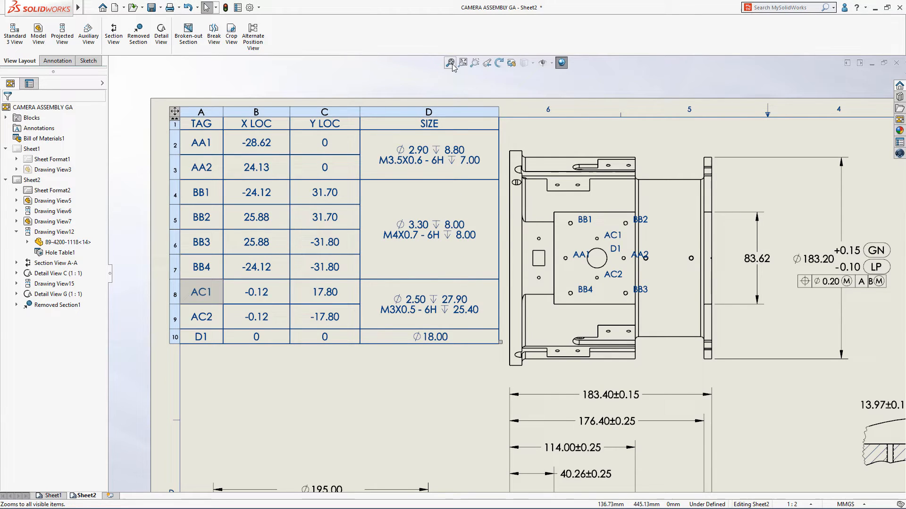
{"action": "left_click", "coordinate": [449, 62]}
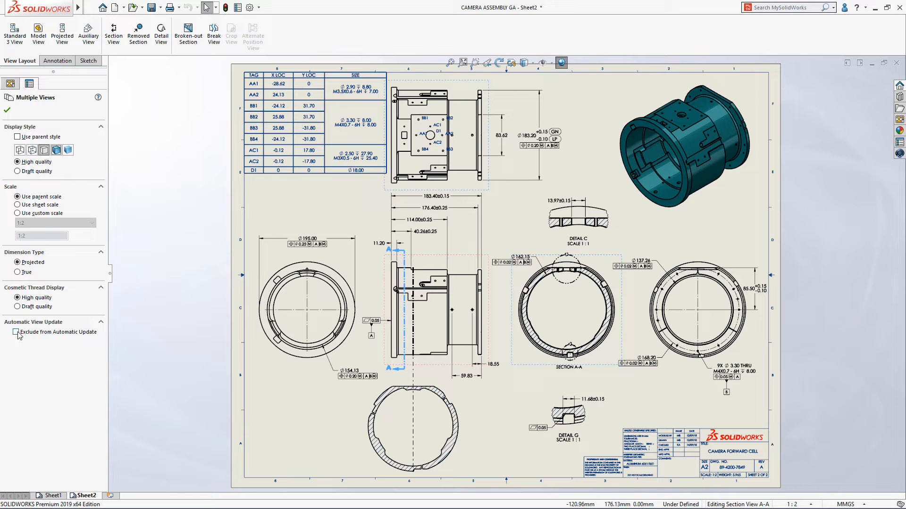
{"action": "left_click", "coordinate": [15, 331]}
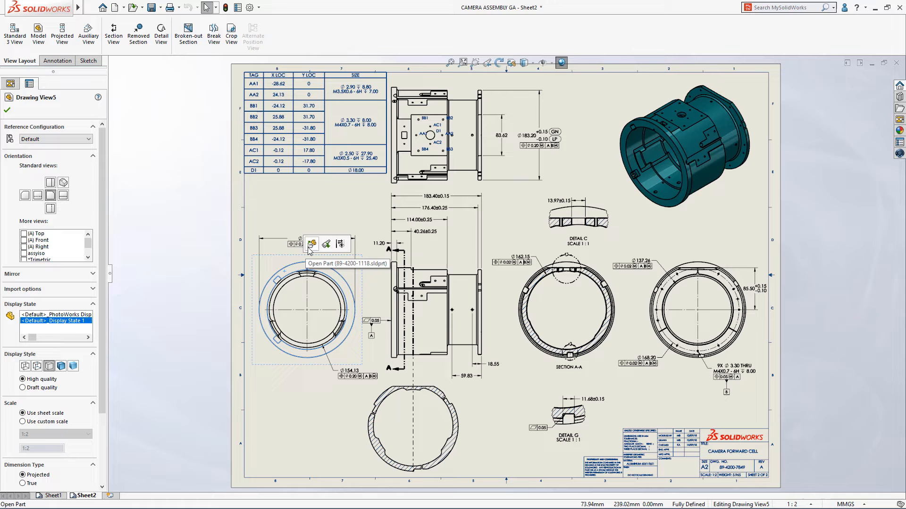
{"action": "left_click", "coordinate": [311, 243]}
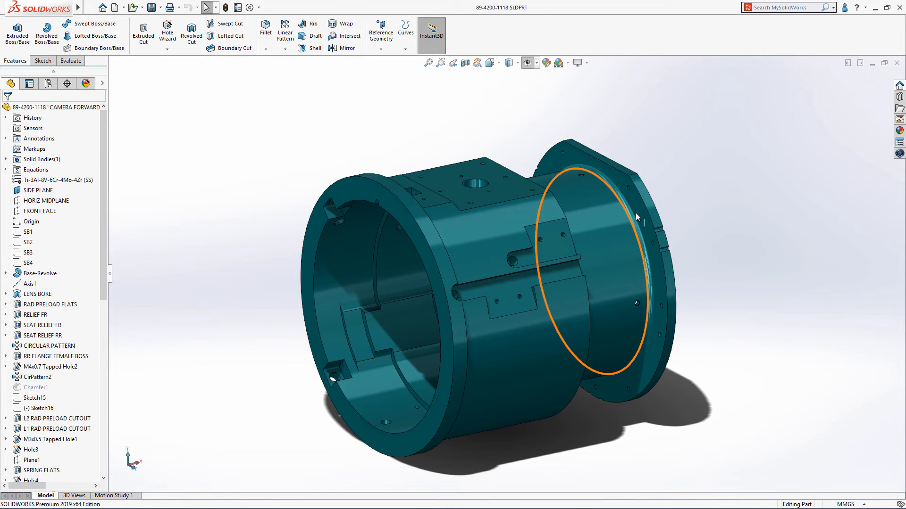
Switch back from the part to the camera assembly drawing window.
{"action": "left_click", "coordinate": [40, 274]}
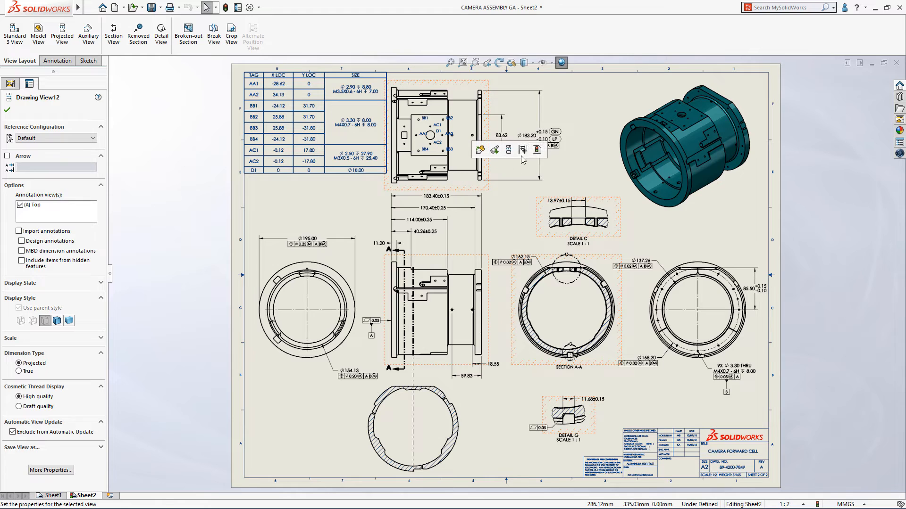
{"action": "mouse_move", "coordinate": [537, 150]}
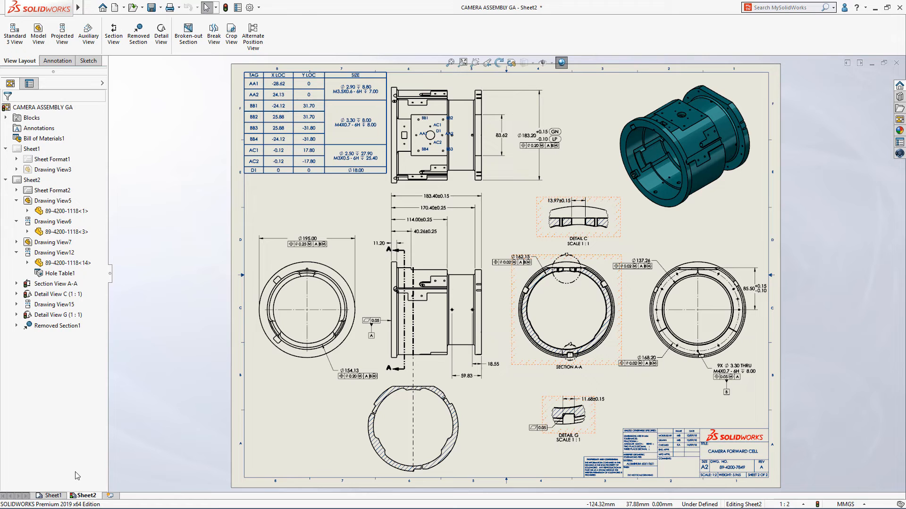
Switch to Sheet1 of the camera assembly drawing.
{"action": "left_click", "coordinate": [51, 495]}
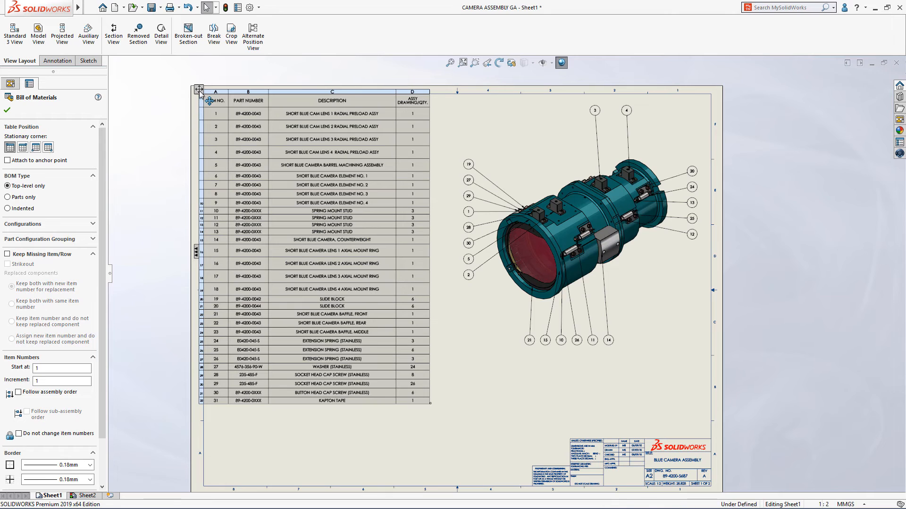
Save the BOM as 'Camera BOM' Excel workbook with file images included, and review it.
{"action": "right_click", "coordinate": [209, 93]}
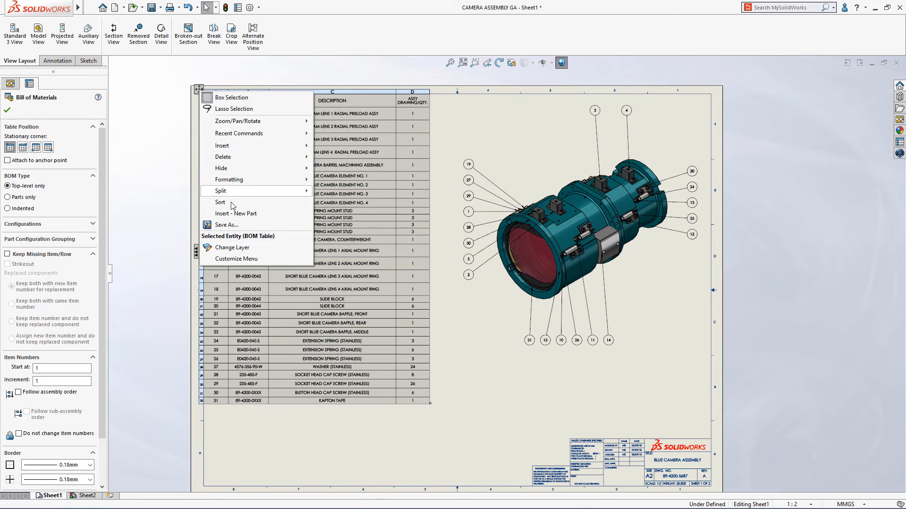
{"action": "left_click", "coordinate": [226, 225]}
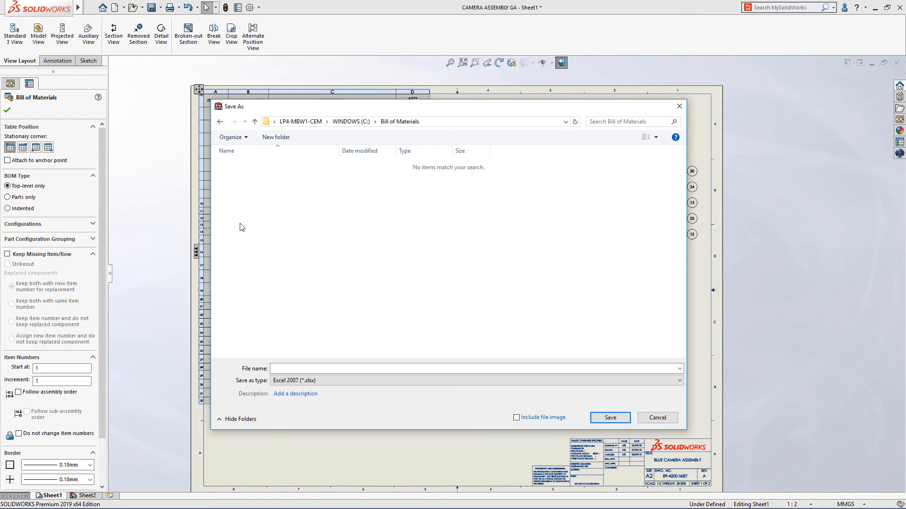
{"action": "type", "text": "Camera B"}
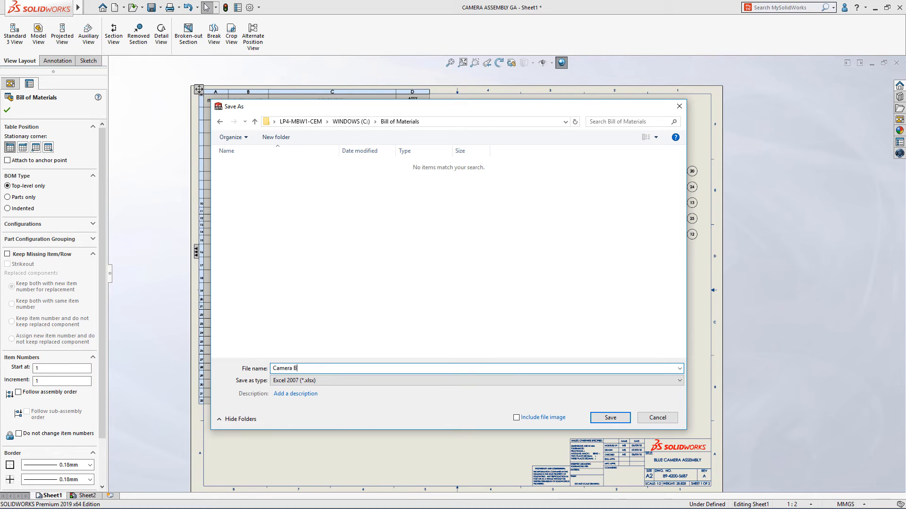
{"action": "type", "text": "OM"}
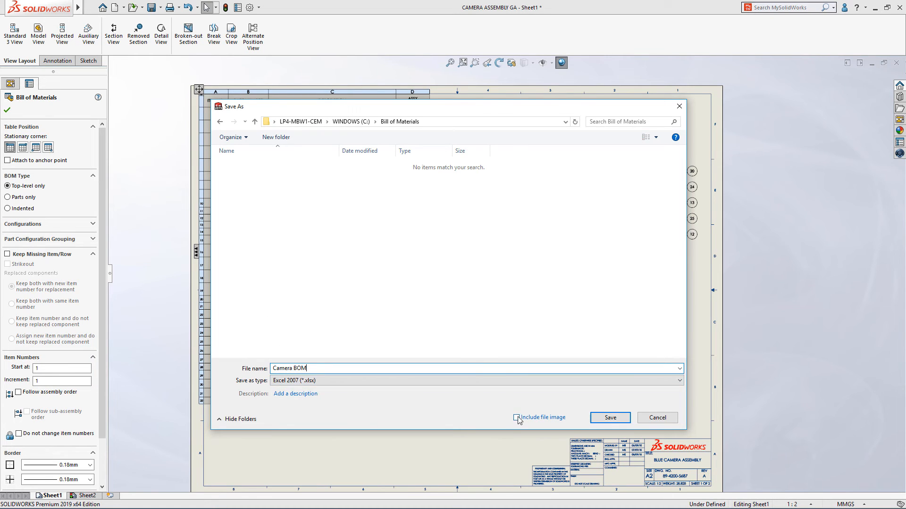
{"action": "left_click", "coordinate": [516, 418]}
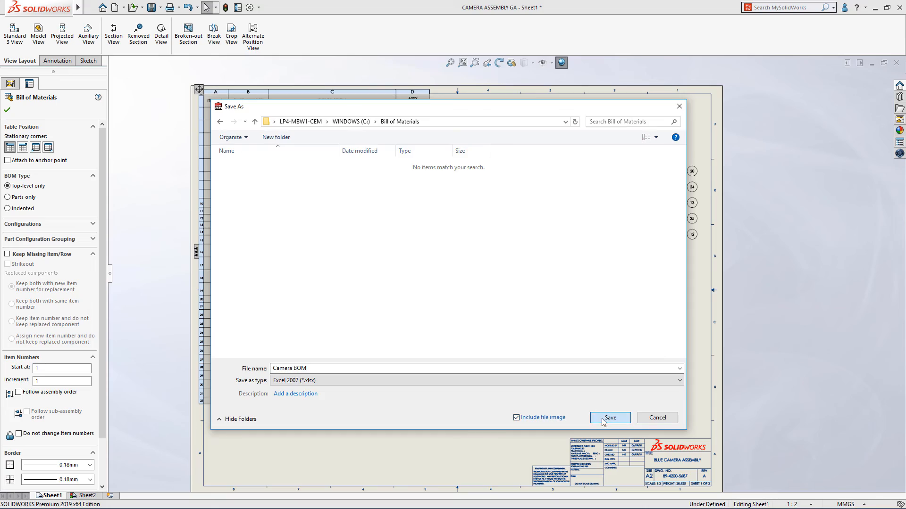
{"action": "left_click", "coordinate": [610, 418]}
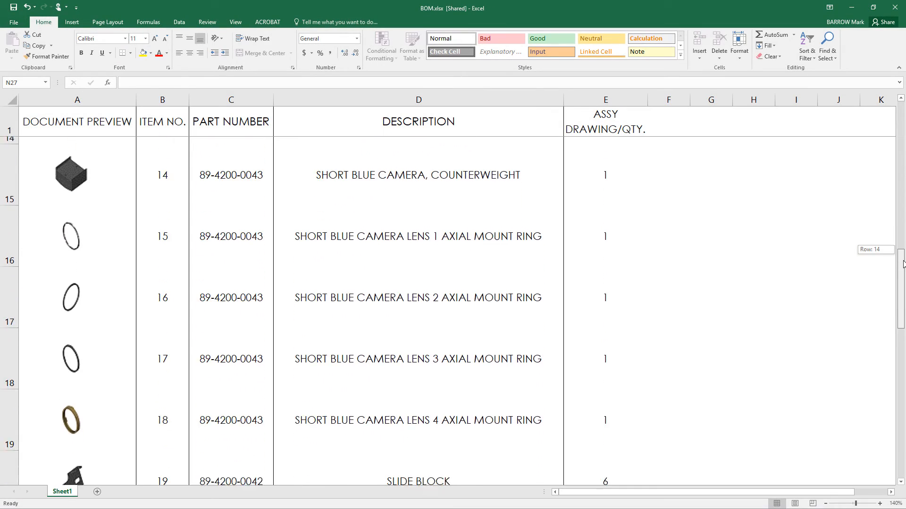
{"action": "scroll", "scroll_direction": "down", "scroll_amount": 3}
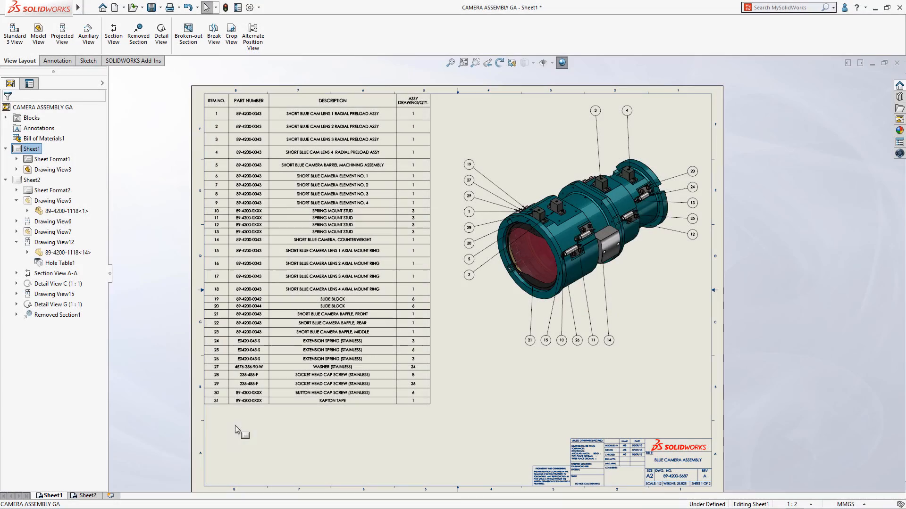
Switch to the Sheet2 tab showing the forward cell views and hole table.
{"action": "left_click", "coordinate": [85, 495]}
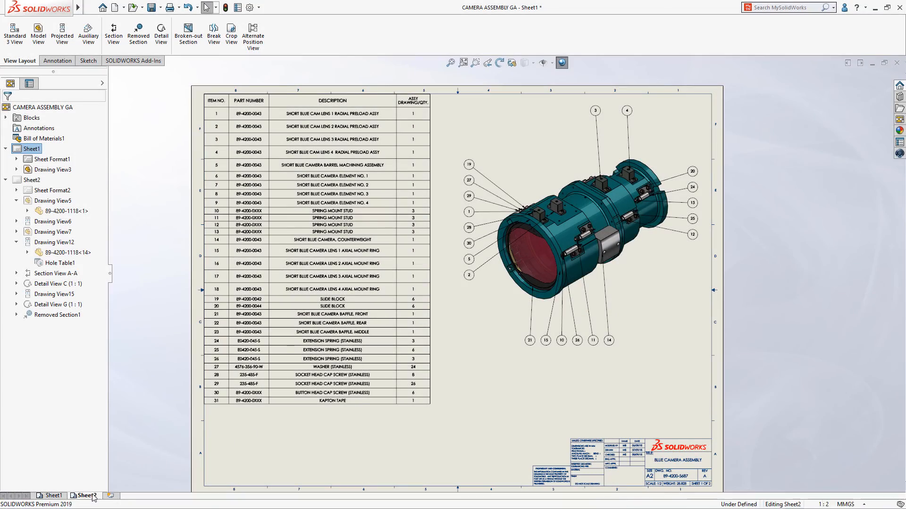
{"action": "left_click", "coordinate": [84, 495]}
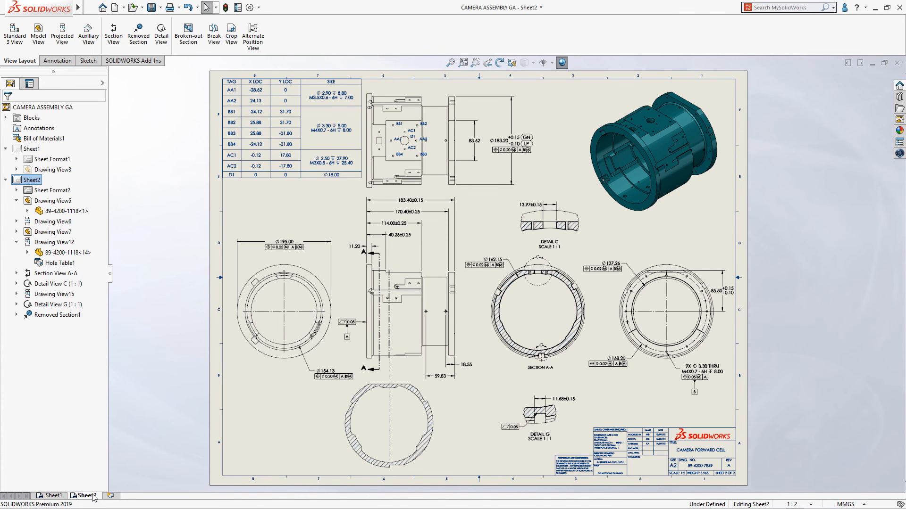